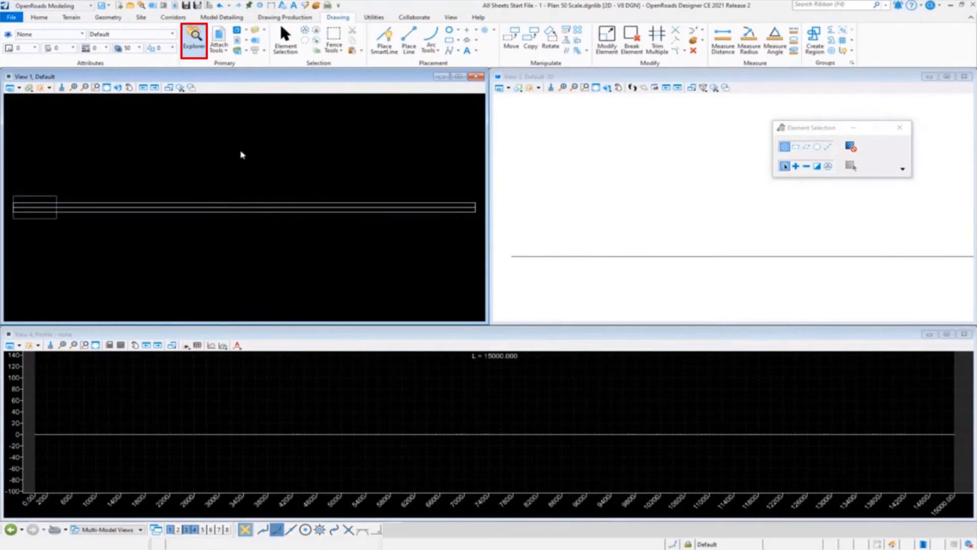
Browse the DGNLib standards in Explorer and inspect the Plan drawing annotation definitions.
left_click(193, 40)
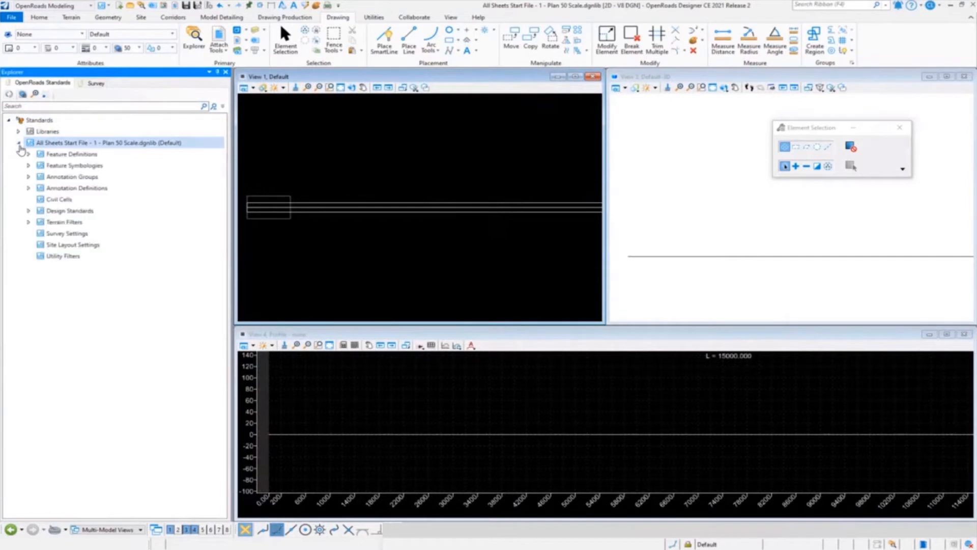
left_click(29, 188)
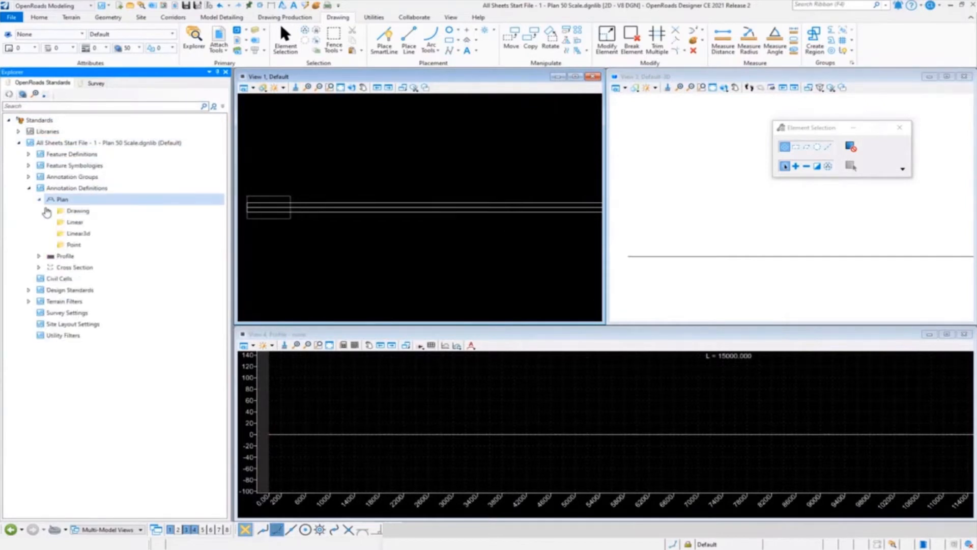
left_click(52, 210)
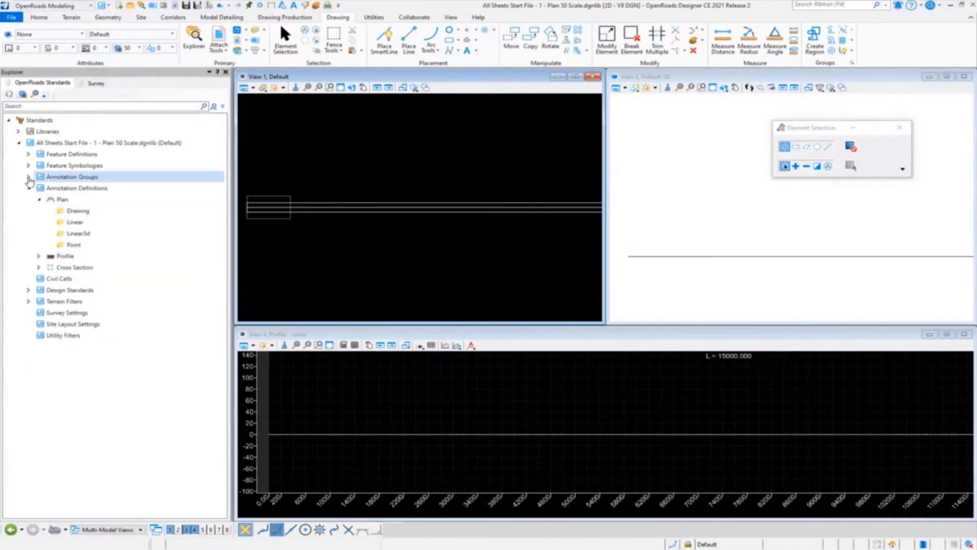
Delete the Road group from Annotation Groups > Plan > Drawing.
left_click(29, 181)
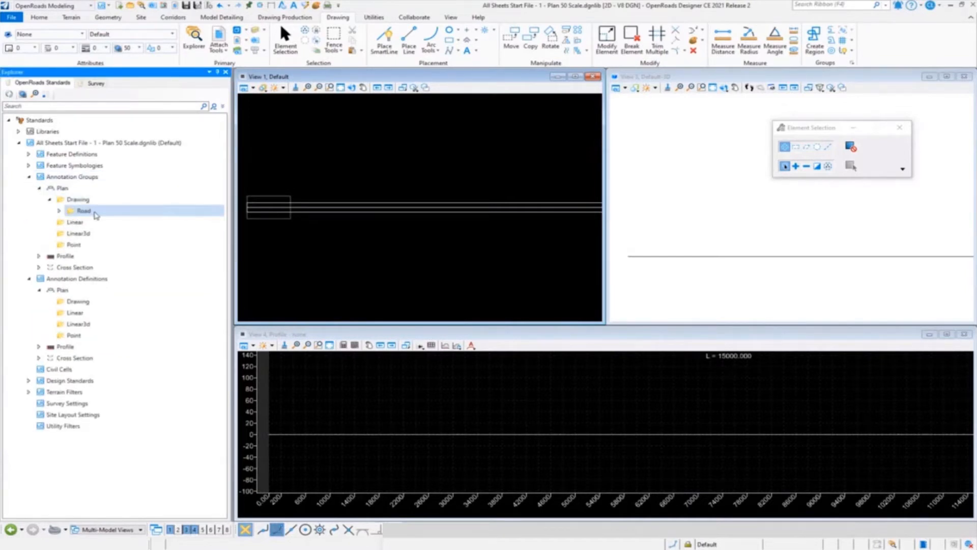
right_click(82, 211)
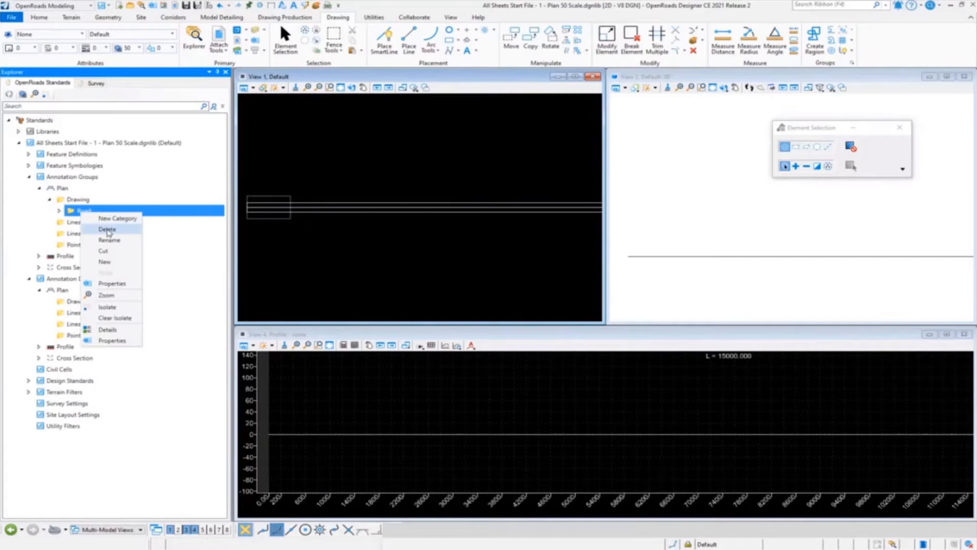
left_click(107, 229)
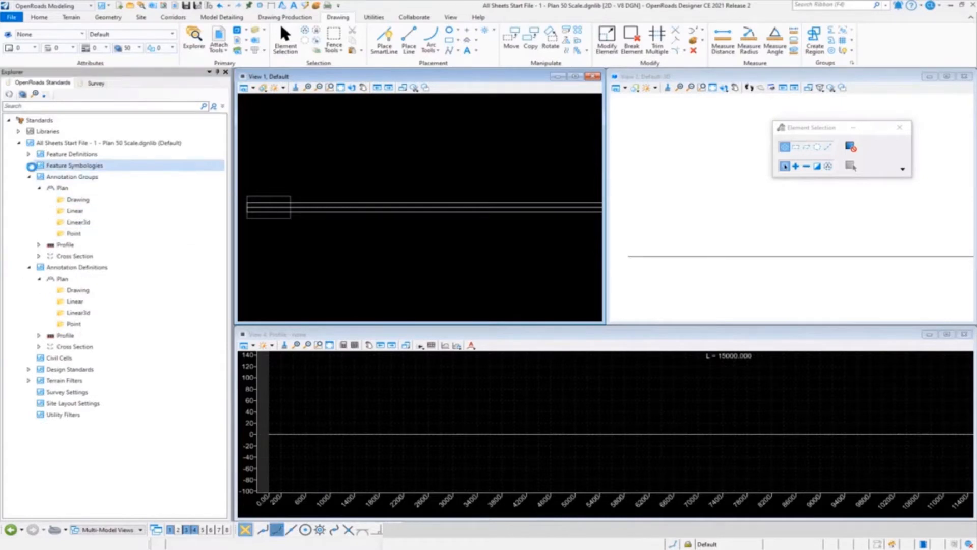
left_click(29, 154)
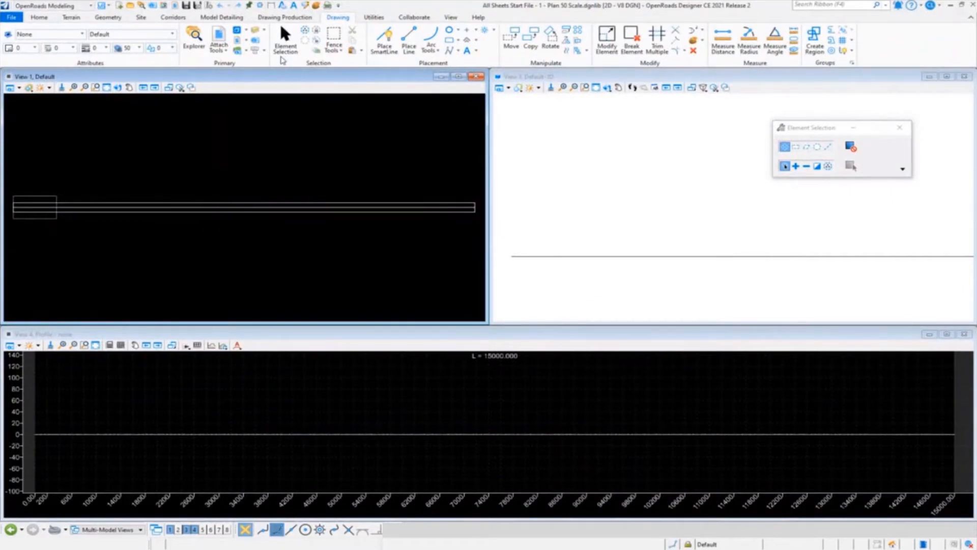
mouse_move(182, 246)
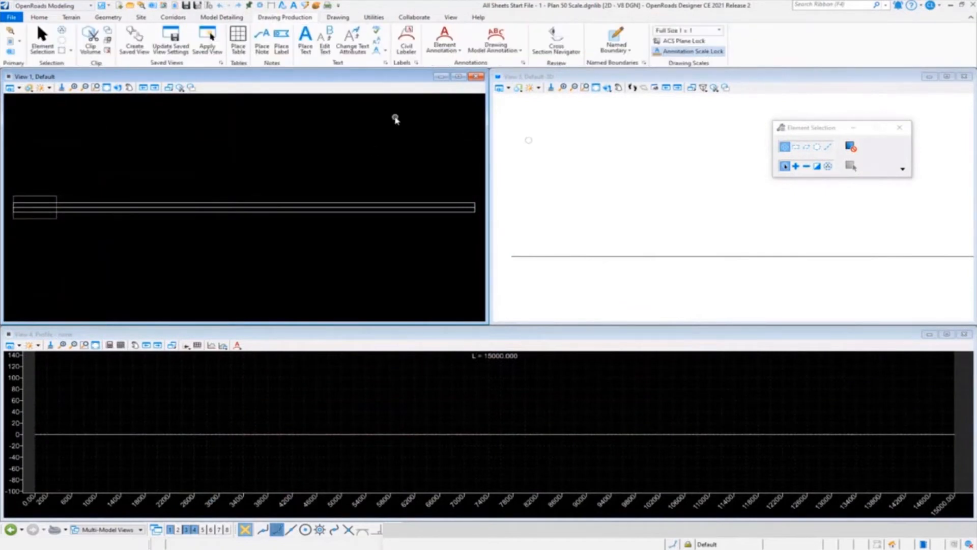
mouse_move(417, 94)
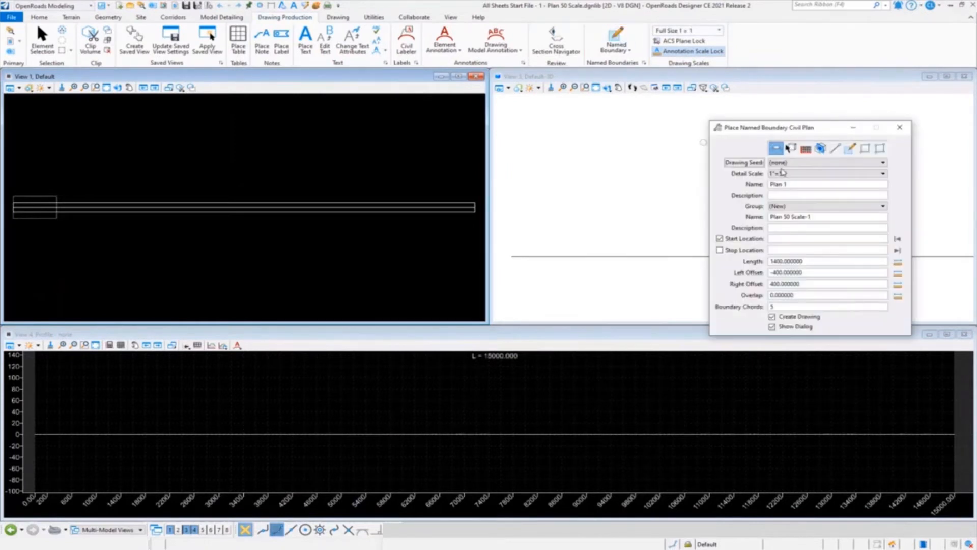
Check the drawing seed choices, then bring up the Saved Views list.
left_click(881, 162)
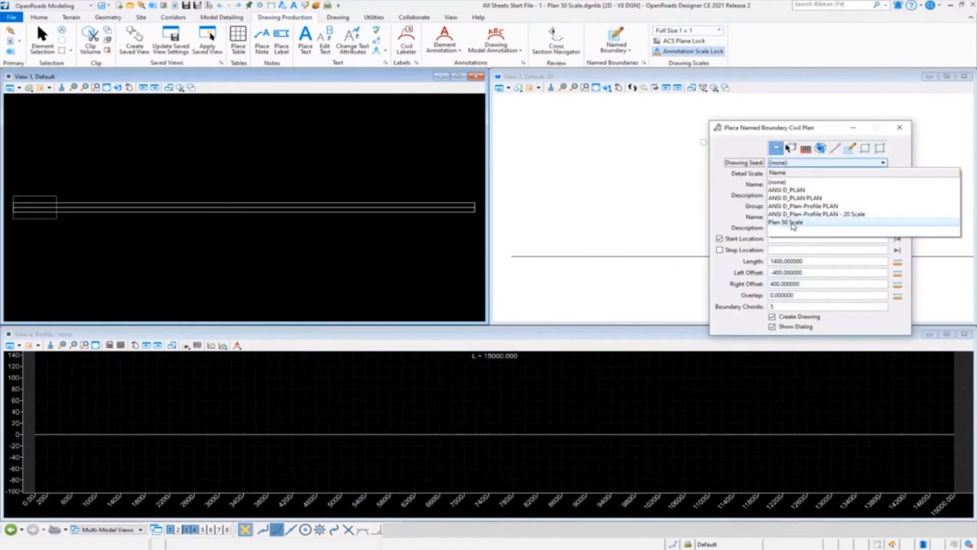
left_click(787, 222)
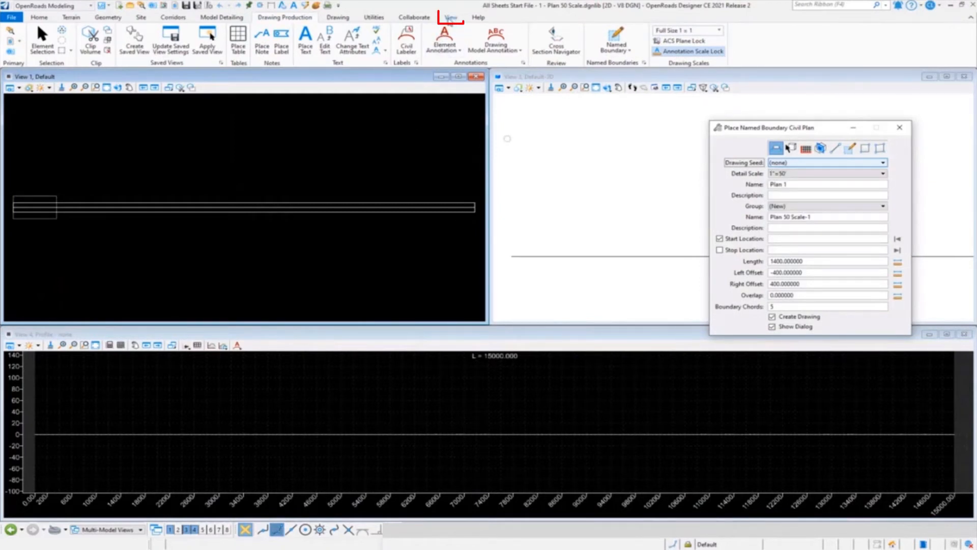
left_click(450, 17)
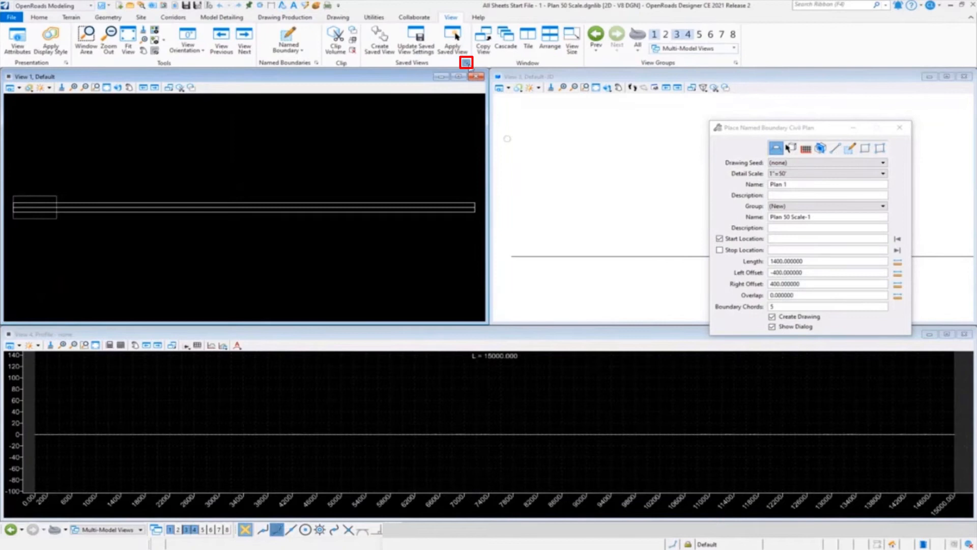
left_click(465, 62)
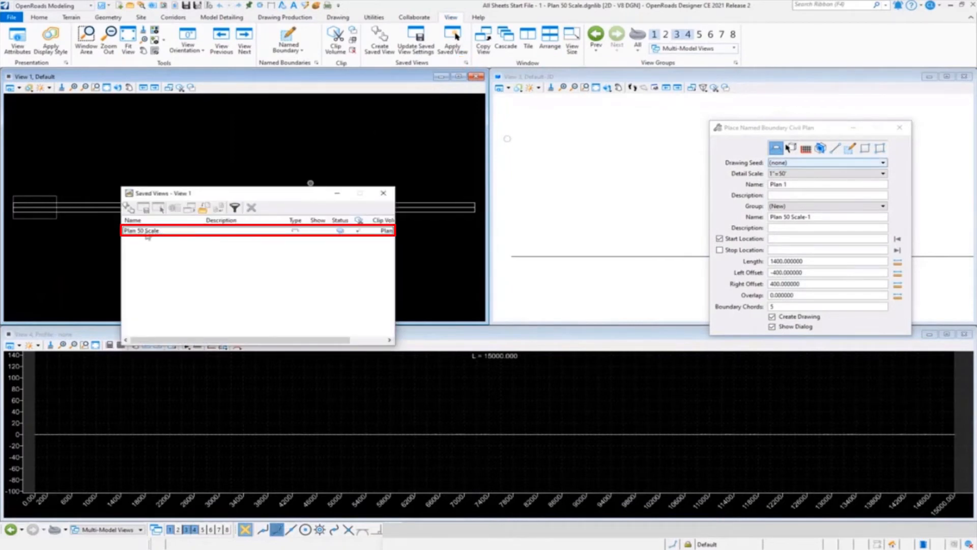
Rename the saved view Plan 50 Scale to Plan 50 Scale Sheet and recheck the drawing seed list.
right_click(141, 230)
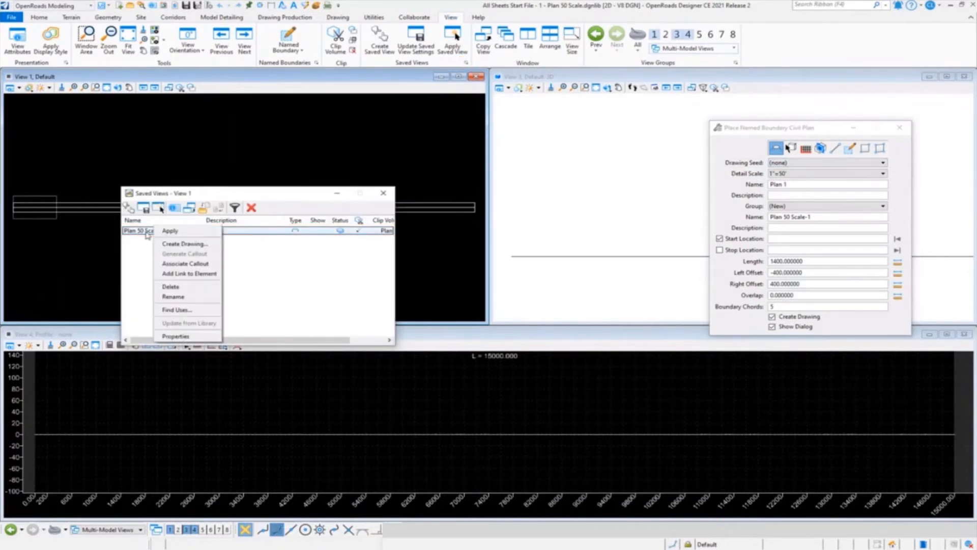
left_click(171, 299)
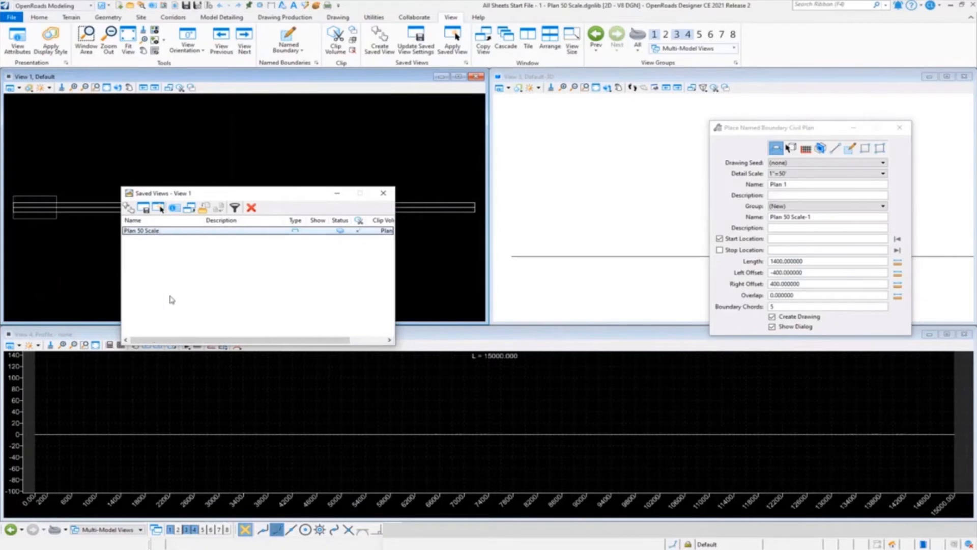
double_click(141, 231)
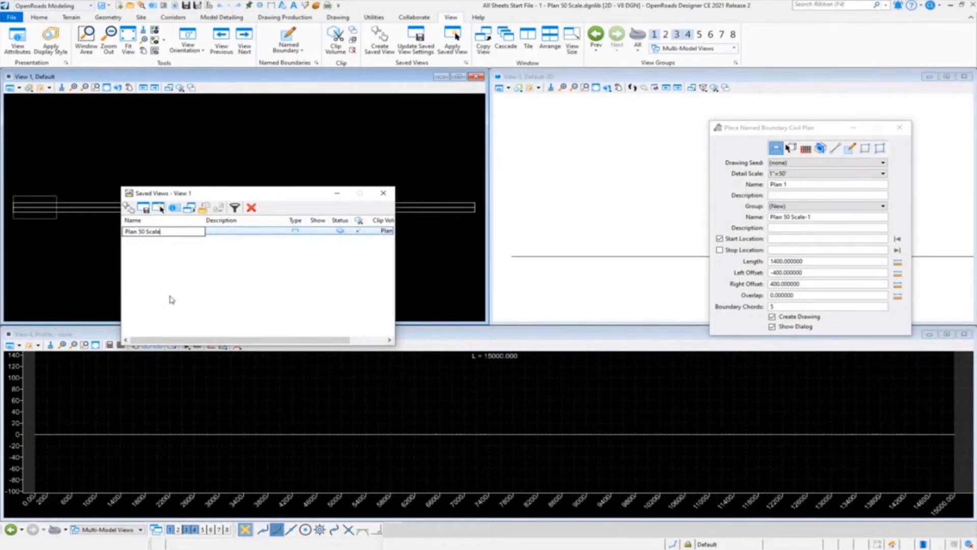
type("Sheet")
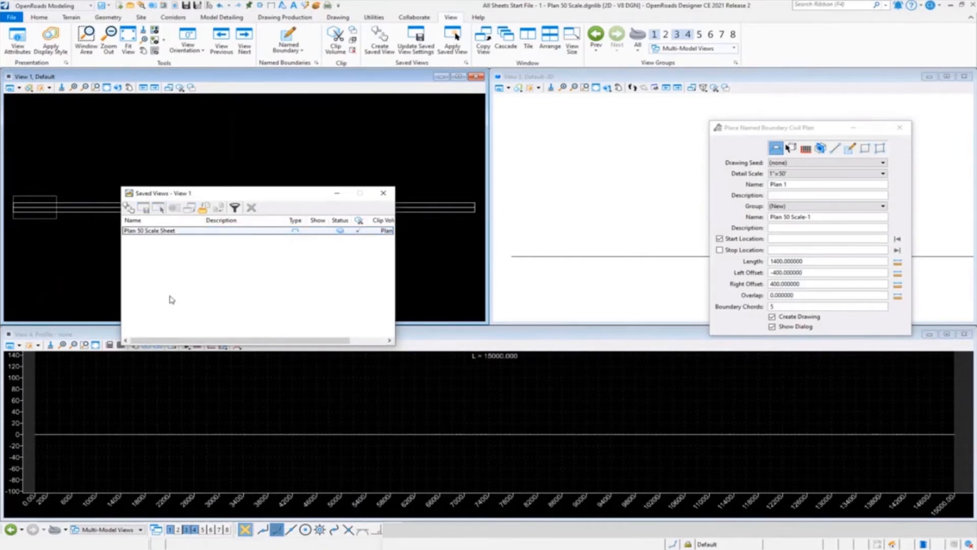
left_click(383, 193)
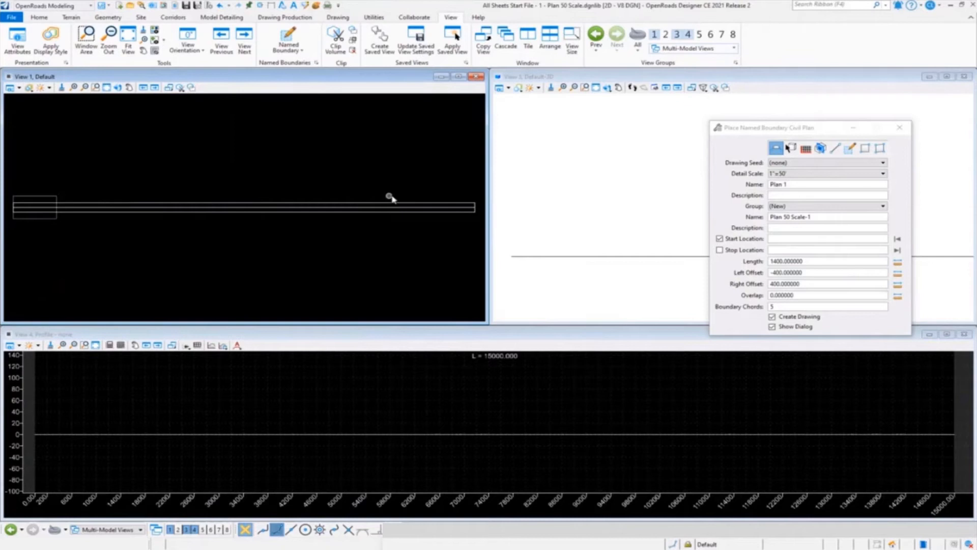
left_click(881, 162)
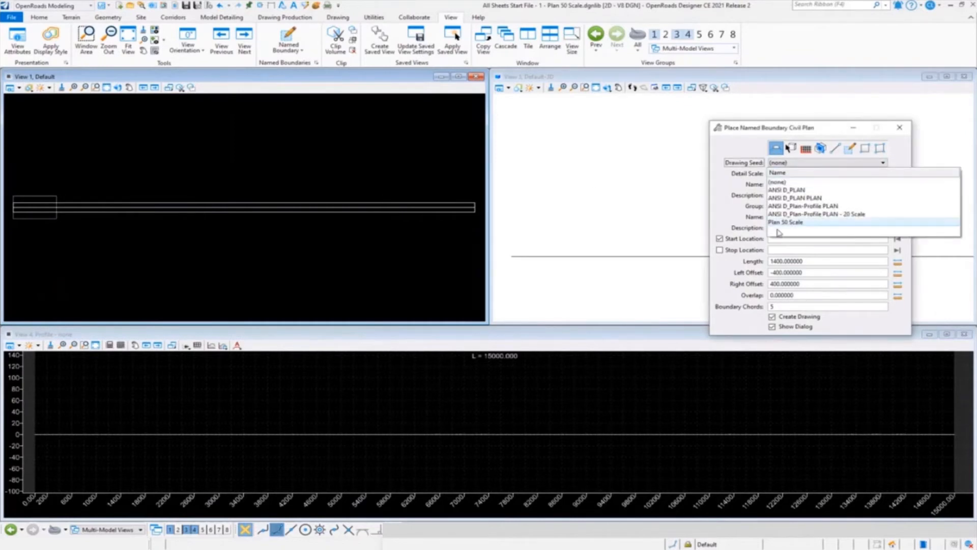
left_click(787, 221)
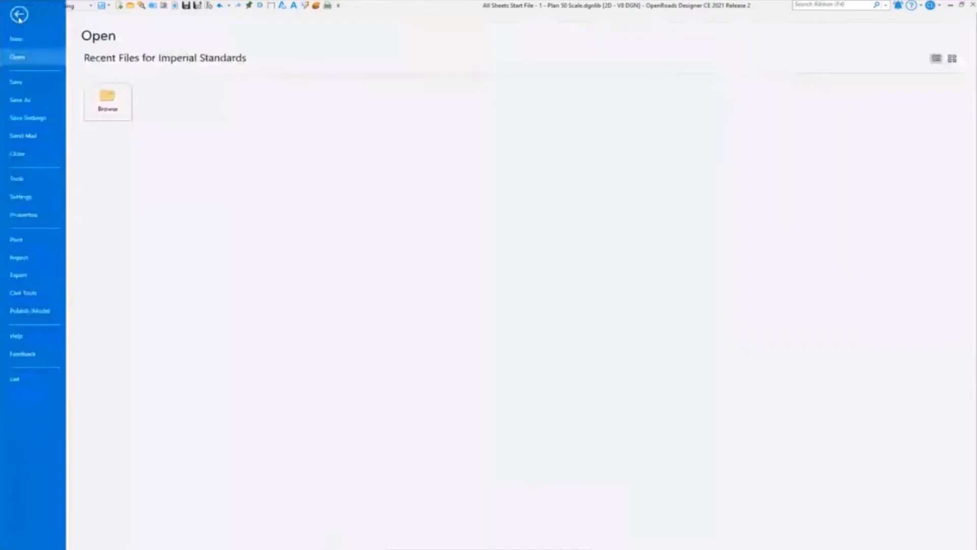
Reload the DGNLib and choose Plan 50 Scale Sheet as the plan named boundary's drawing seed.
left_click(19, 14)
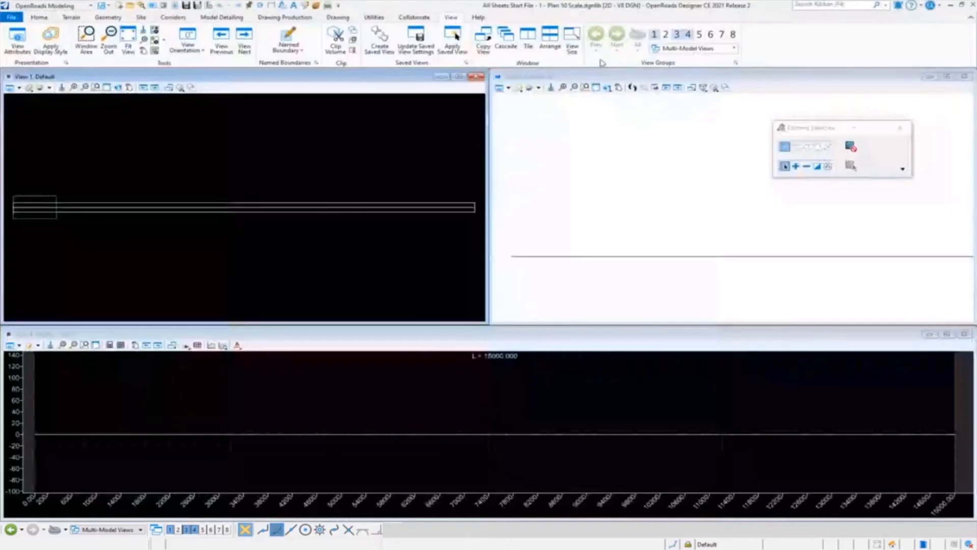
left_click(284, 17)
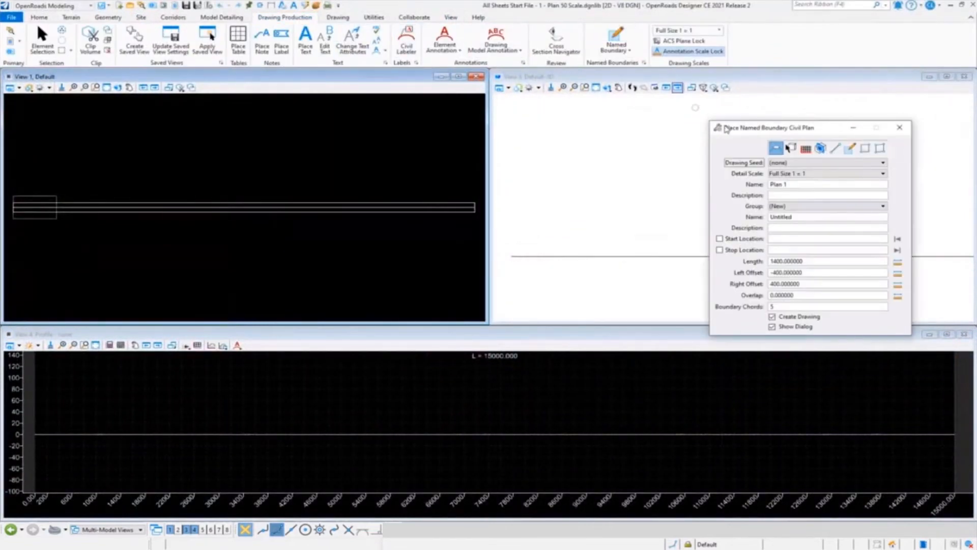
left_click(882, 162)
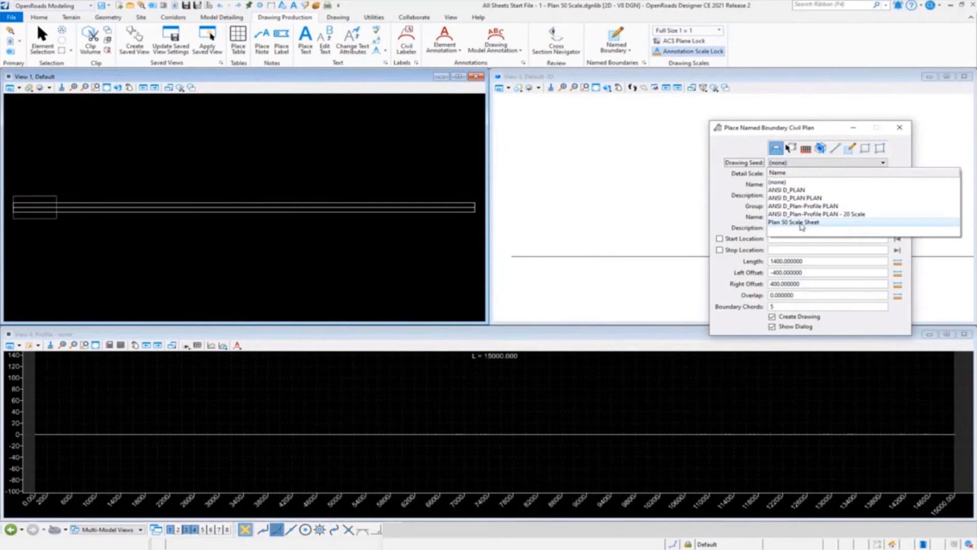
mouse_move(830, 227)
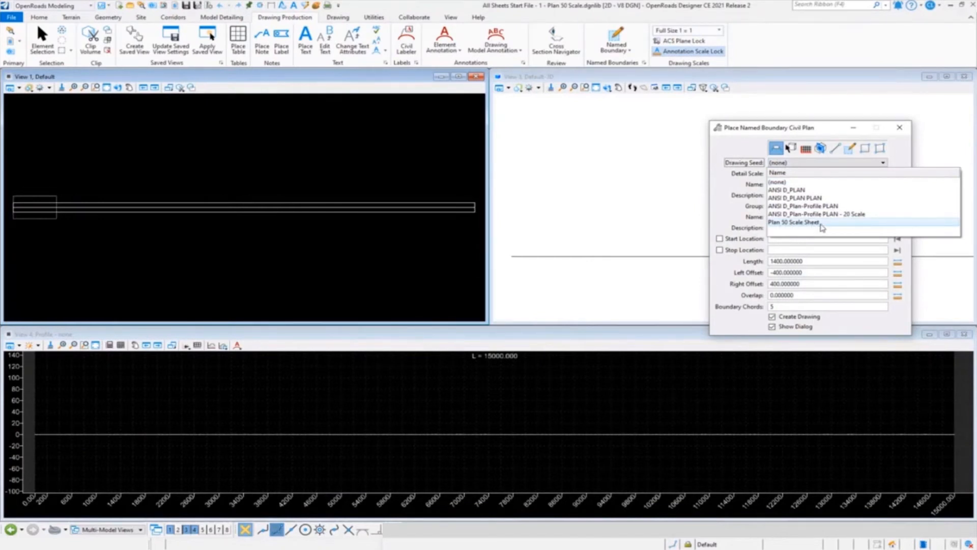
left_click(795, 221)
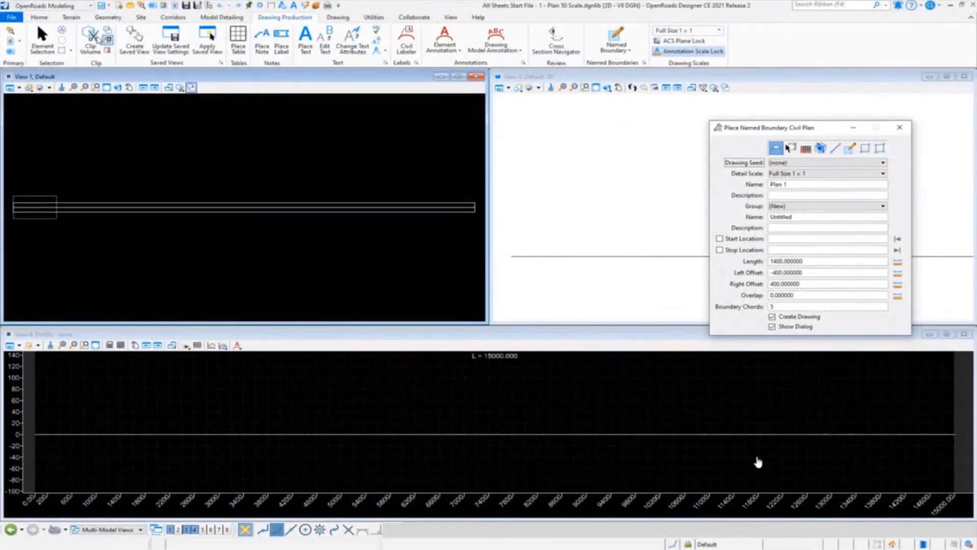
Switch the ribbon to the Home modelling toolset.
left_click(39, 17)
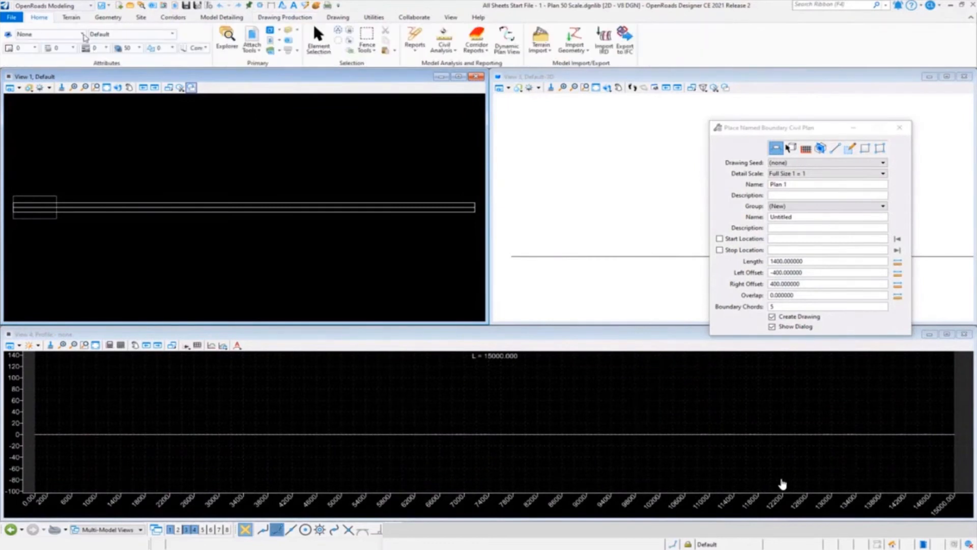
Rename the Plan 50 Scale drawing model to Plan Sheet and start renaming its sheet model.
left_click(273, 30)
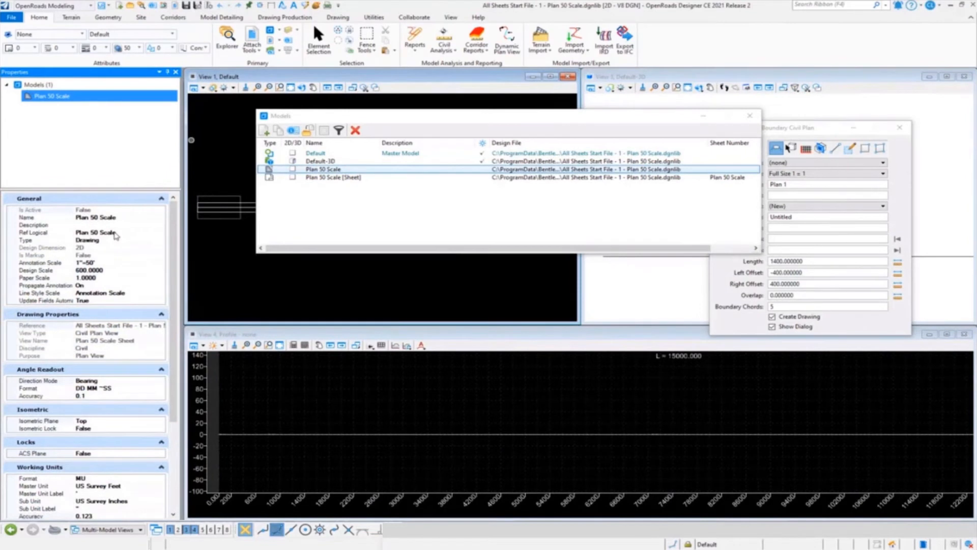
right_click(323, 169)
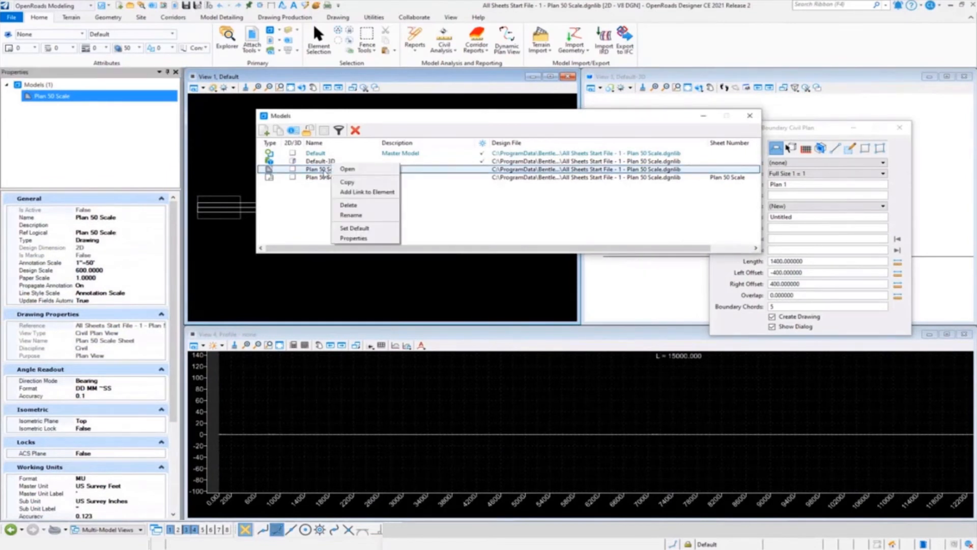
left_click(351, 215)
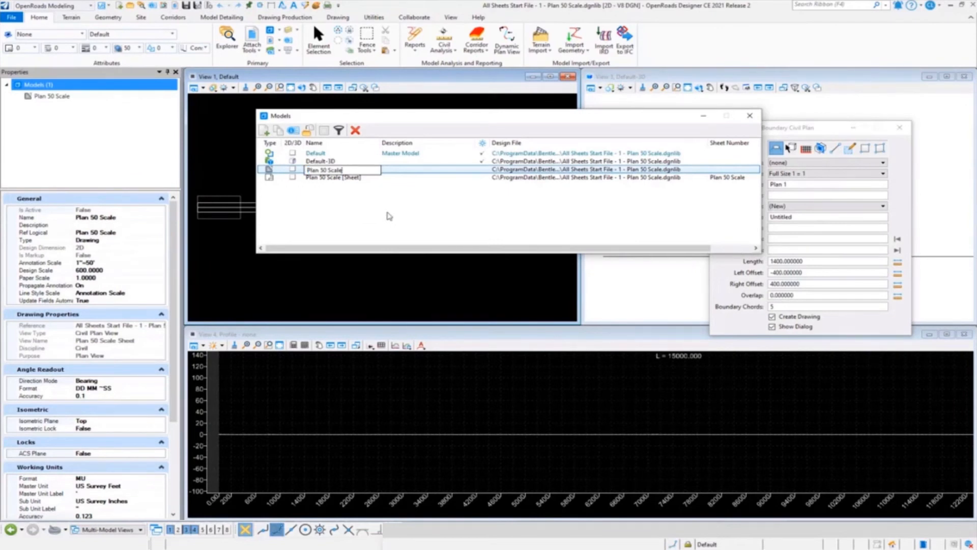
type("Plan Sheet")
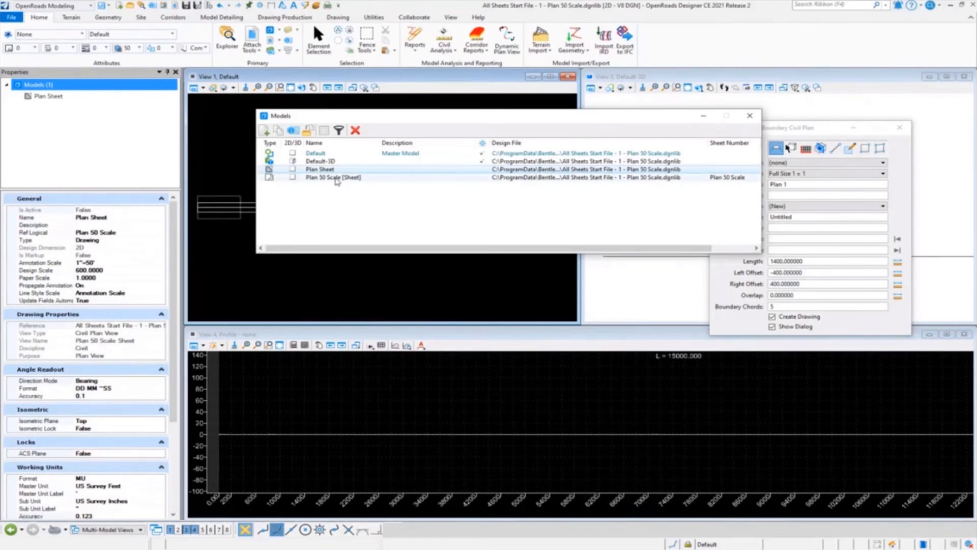
right_click(334, 177)
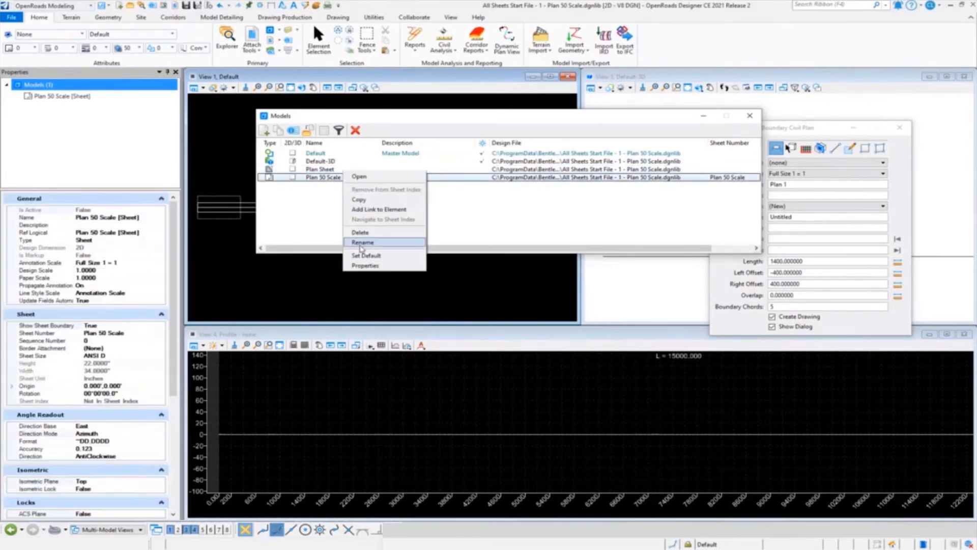
left_click(362, 243)
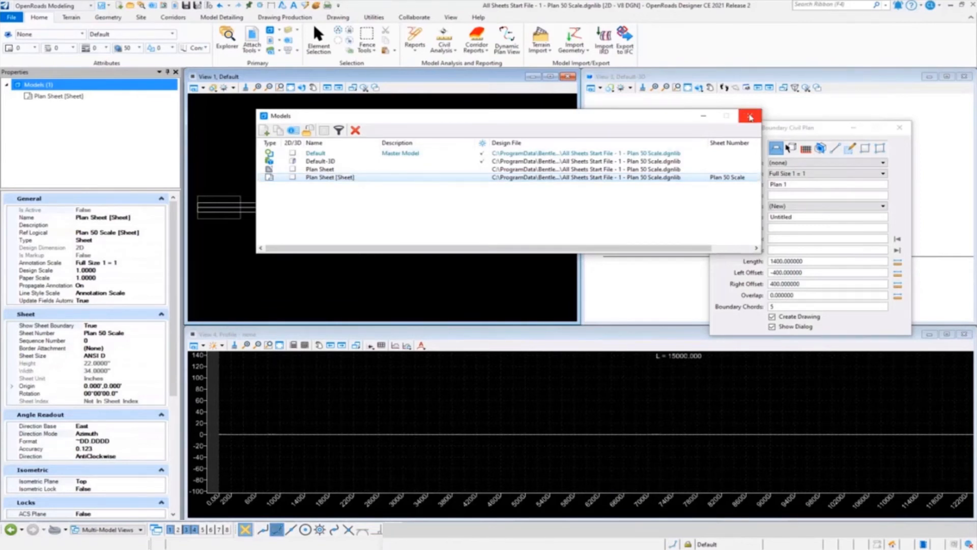
Close the Models list and start renaming the Plan 50 Scale Sheet saved view.
left_click(750, 116)
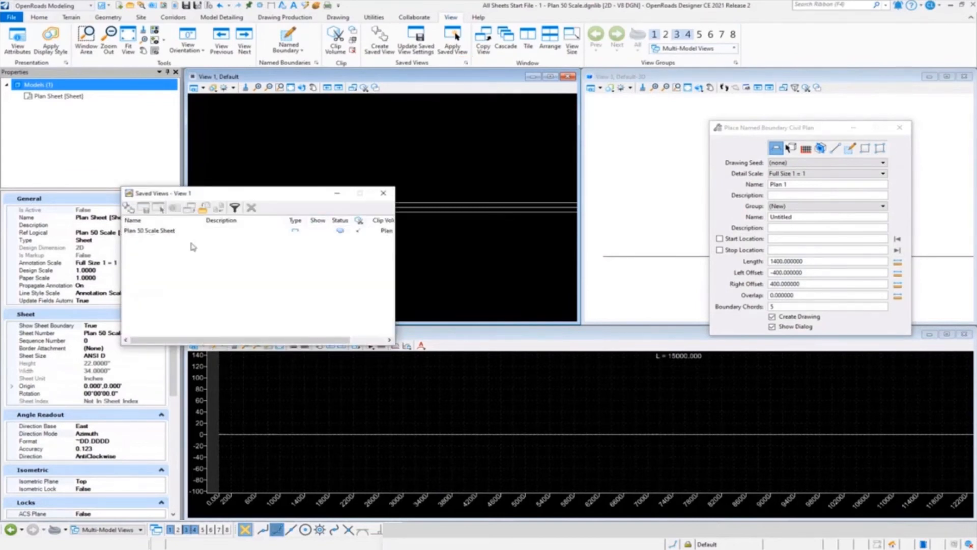
right_click(149, 230)
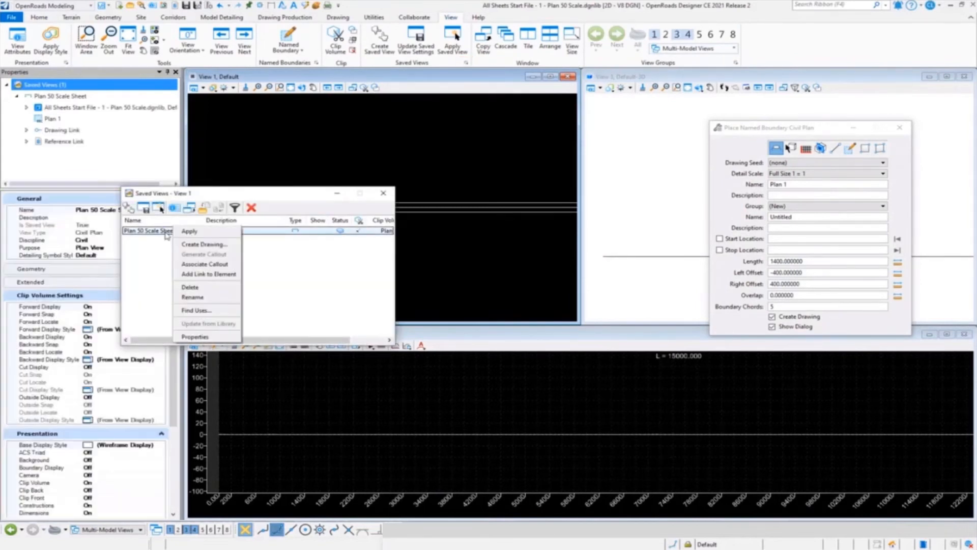
left_click(193, 296)
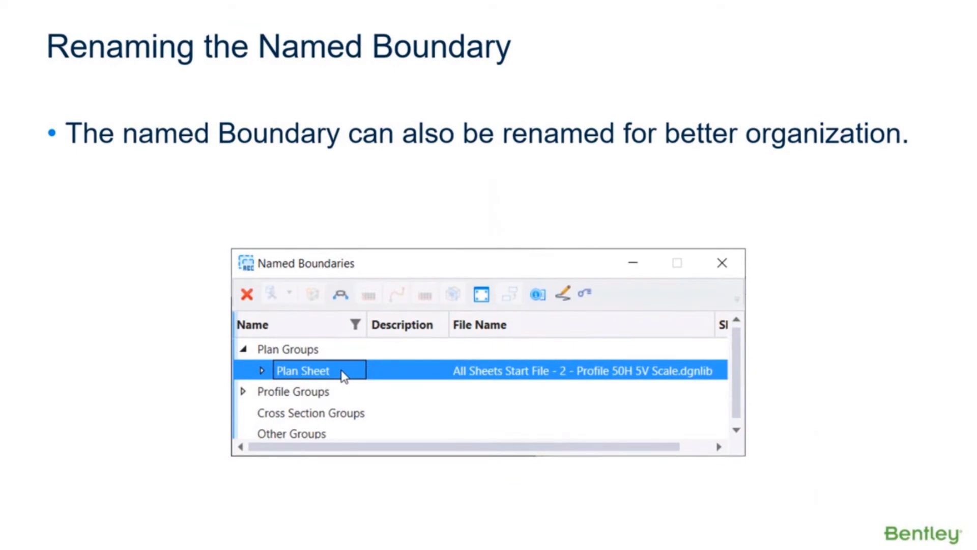
mouse_move(402, 175)
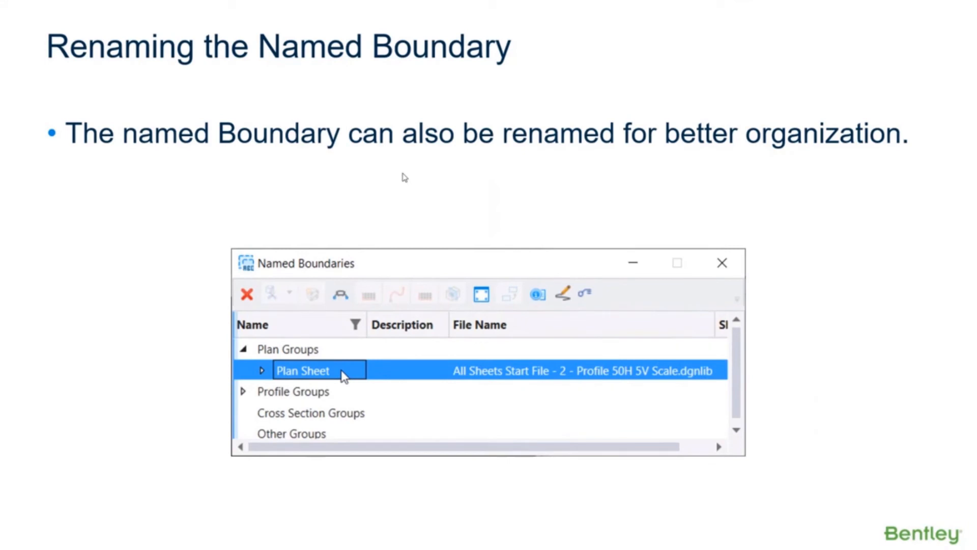
mouse_move(832, 467)
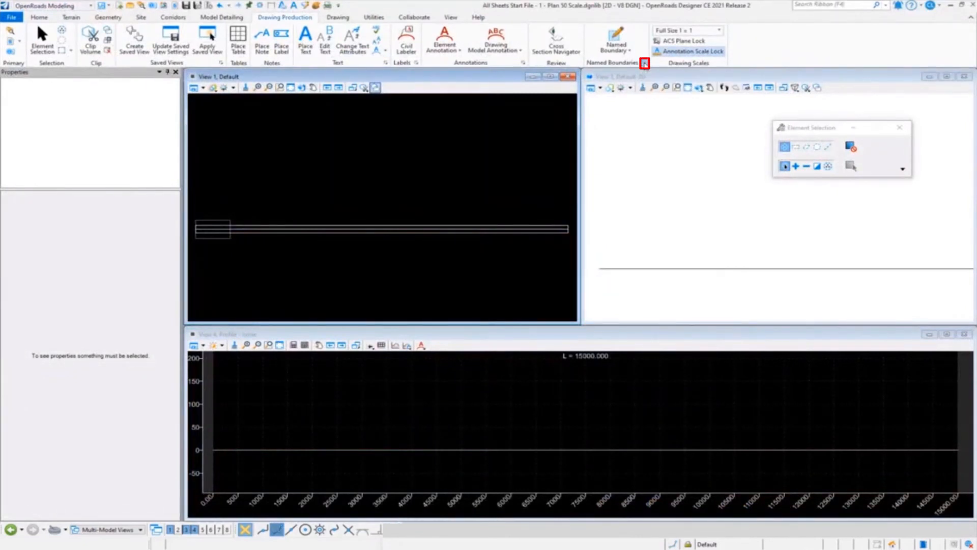
Name the Plan 50 Scale named boundary group Plan Sheet and expand it to its Plan 1 boundary.
left_click(645, 63)
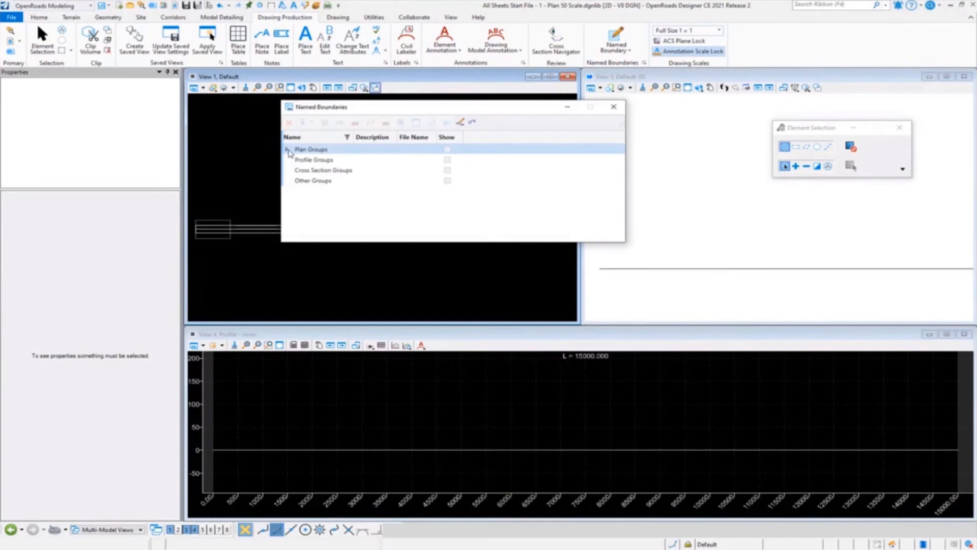
left_click(287, 148)
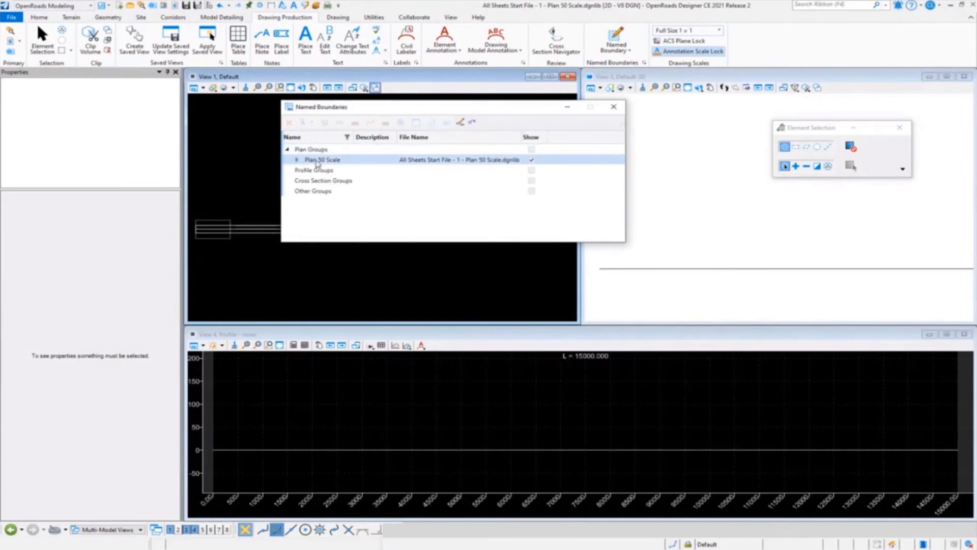
left_click(323, 160)
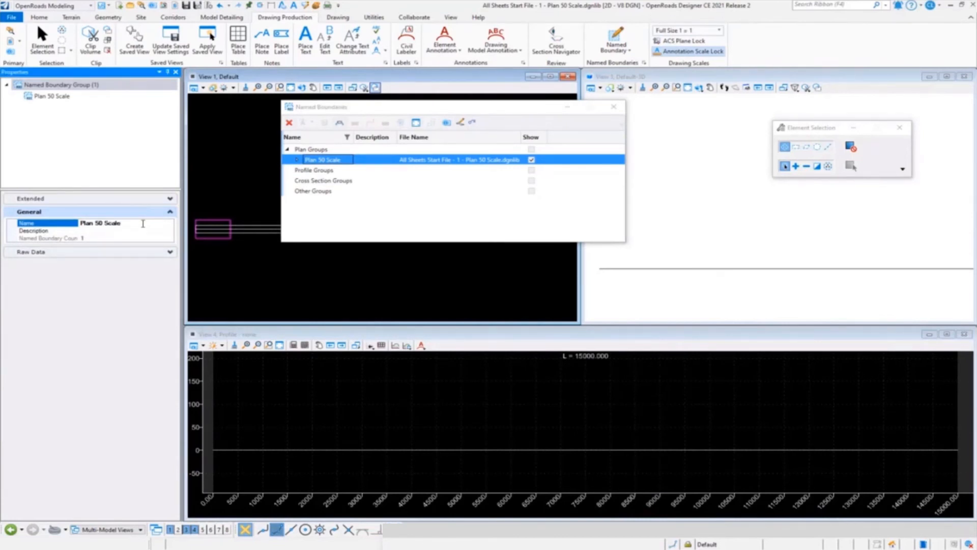
type("Plan Sheet")
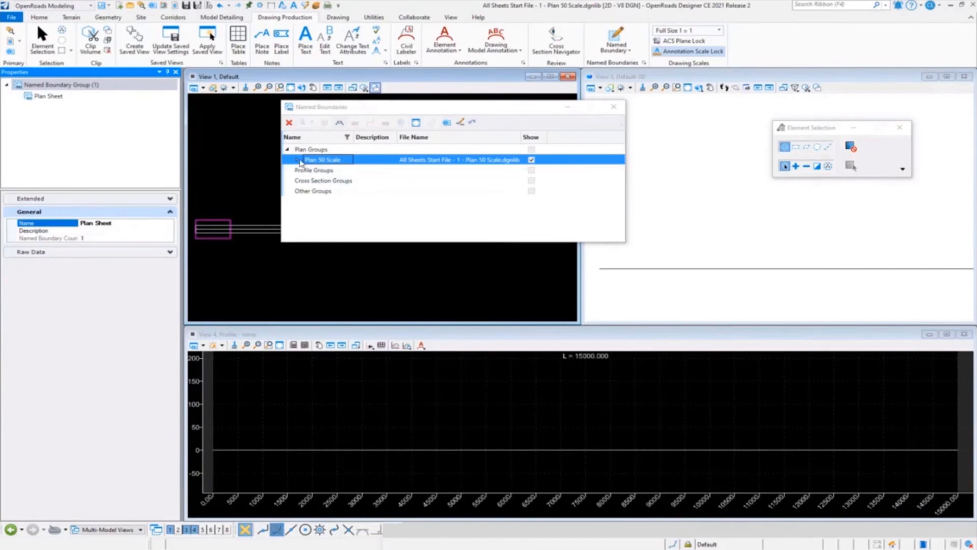
left_click(297, 160)
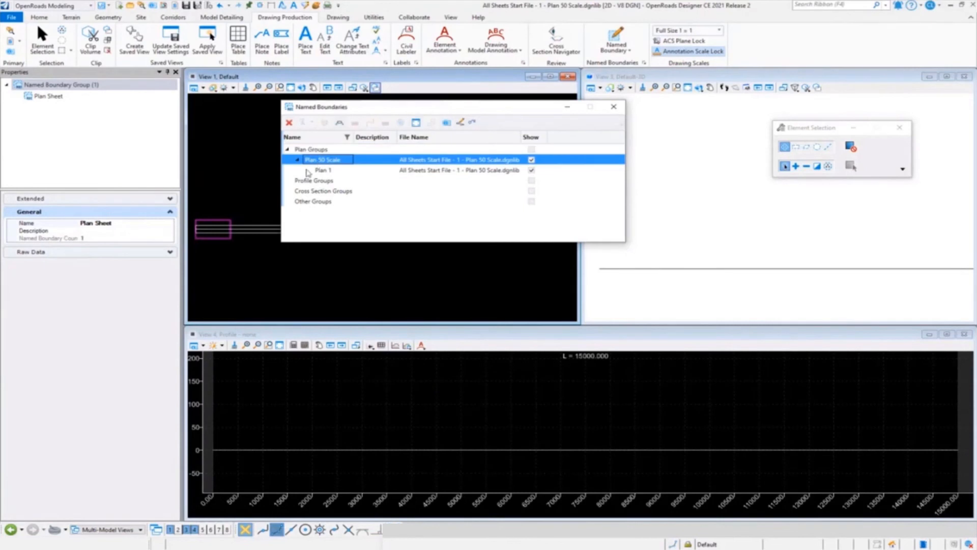
Set the Plan 1 boundary's description to Plan Sheet and close the Named Boundaries list.
left_click(613, 107)
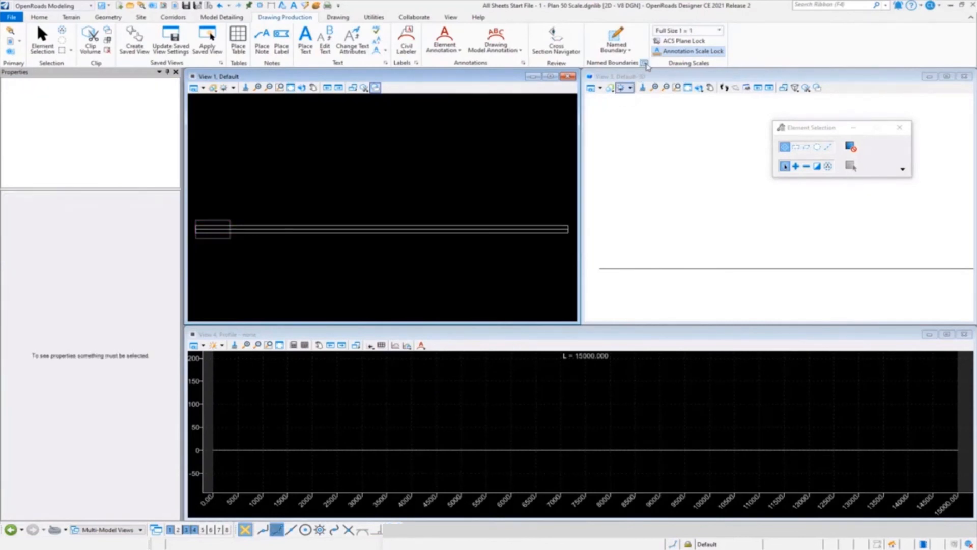
left_click(645, 63)
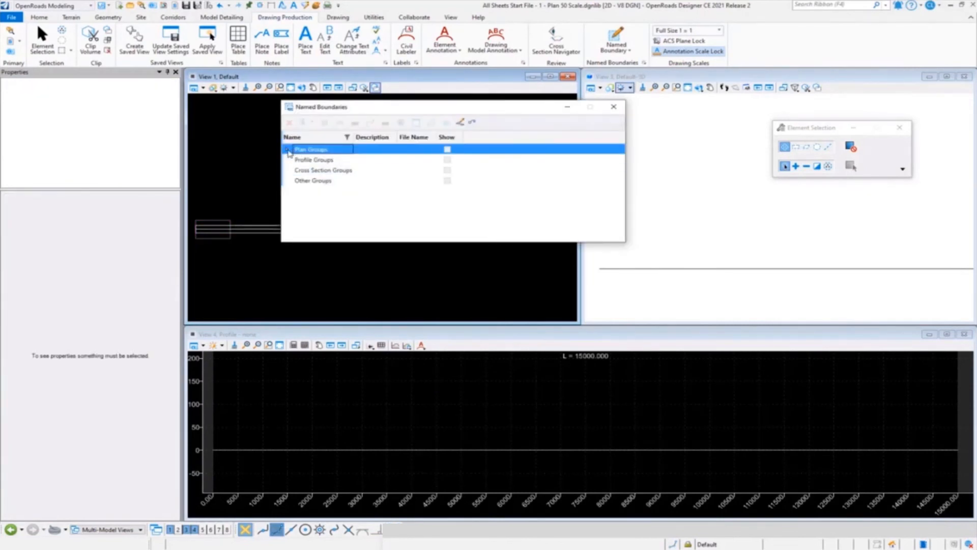
left_click(287, 148)
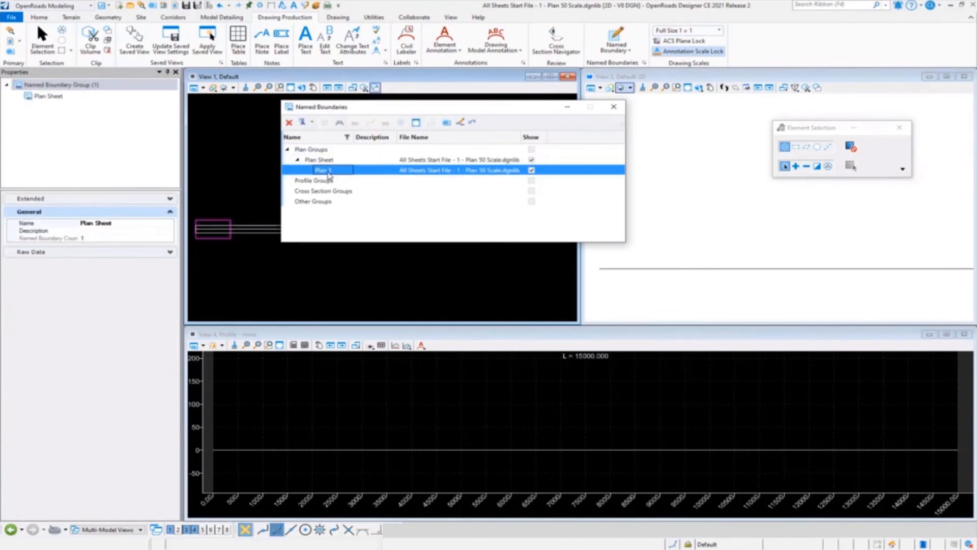
left_click(323, 170)
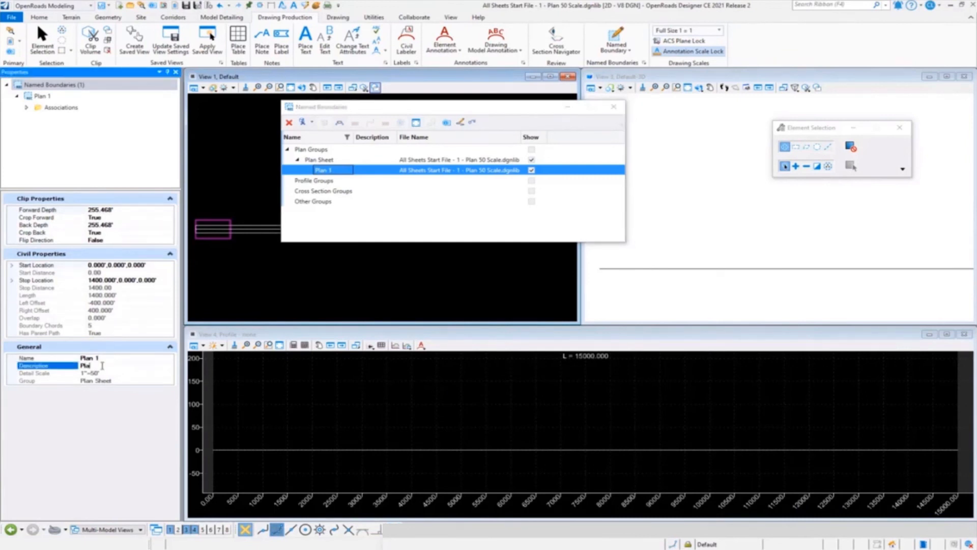
type("Plan Sheet")
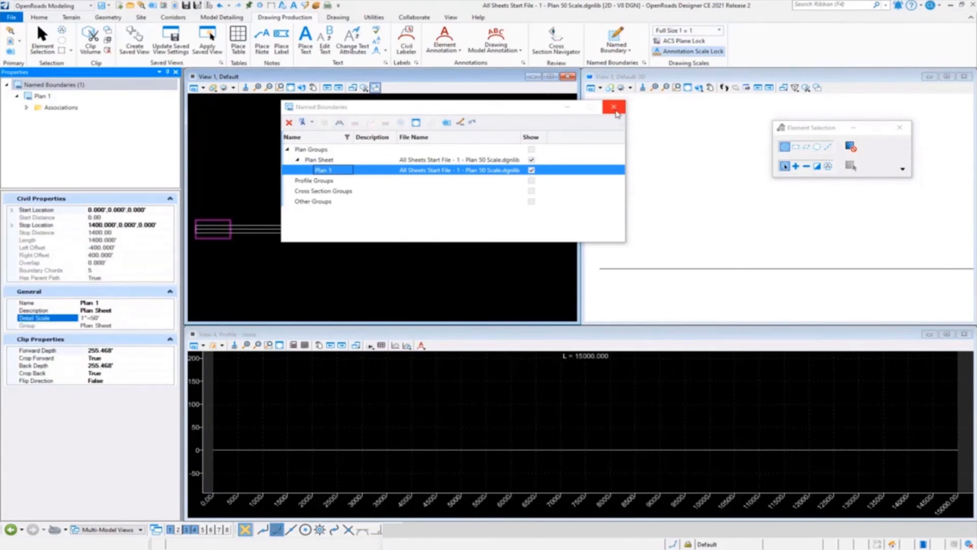
left_click(615, 107)
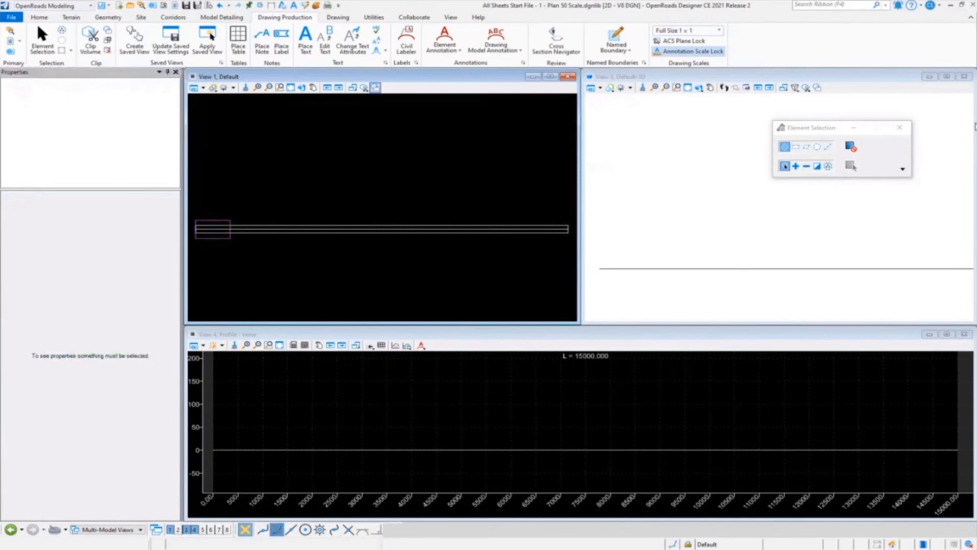